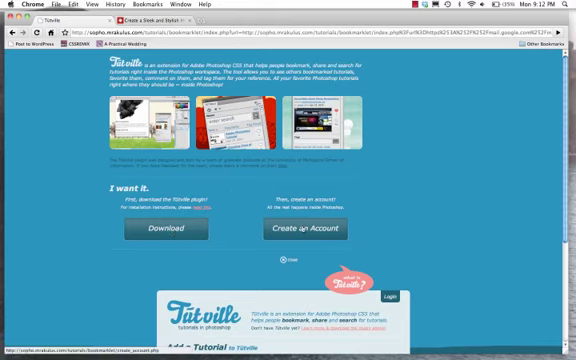
- Open the Tutville account sign-up form and choose a username
click(304, 231)
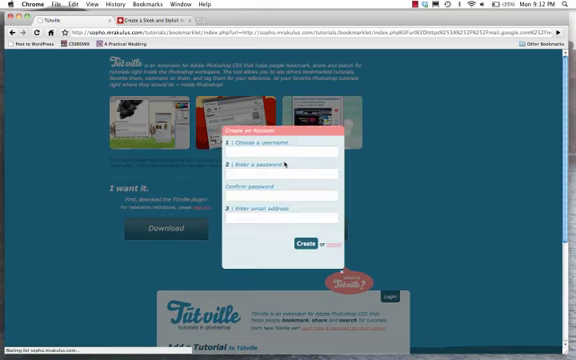
click(290, 152)
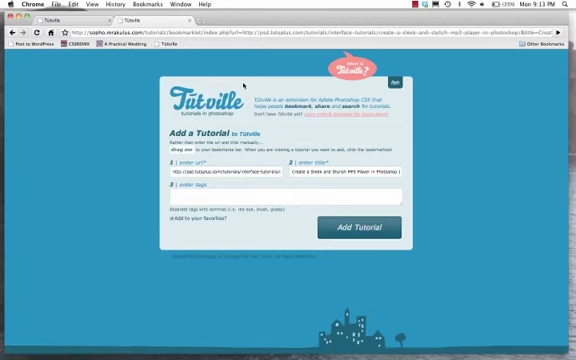
mouse_move(340, 162)
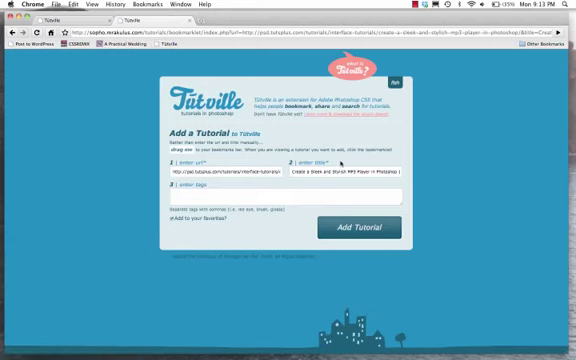
click(280, 195)
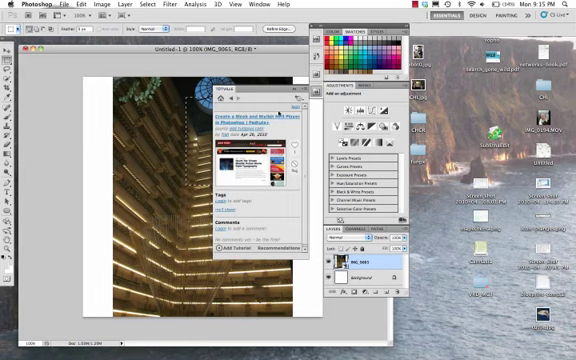
mouse_move(278, 120)
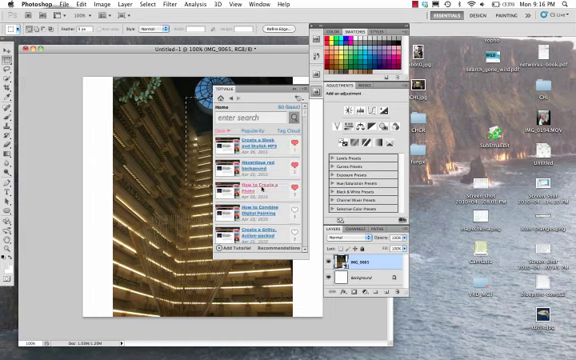
- Scroll the Tutville panel's home view to show the tag cloud of tutorial topics
scroll(down, 3)
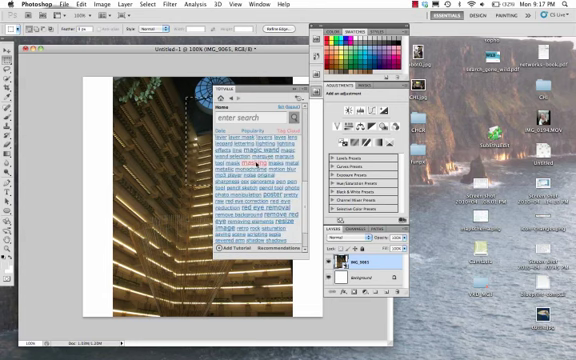
- Search the Tutville panel for 'masking', 'poster' and 'night' to list matching tutorials
text(masking)
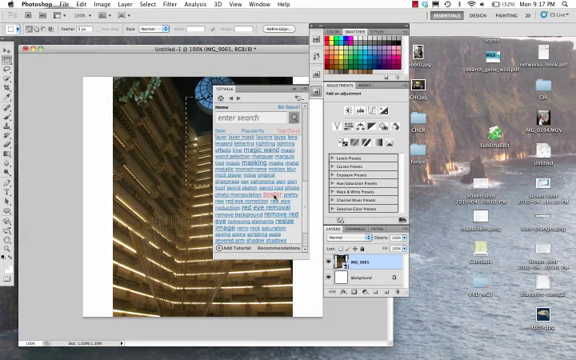
text(poster)
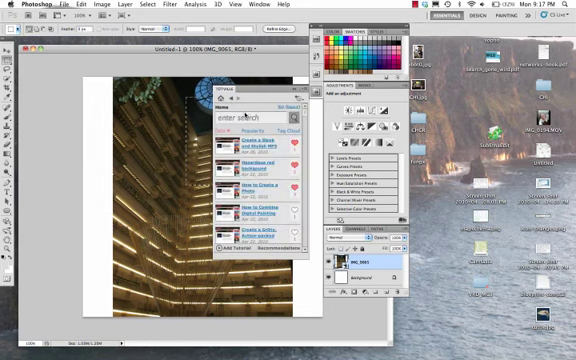
text(night)
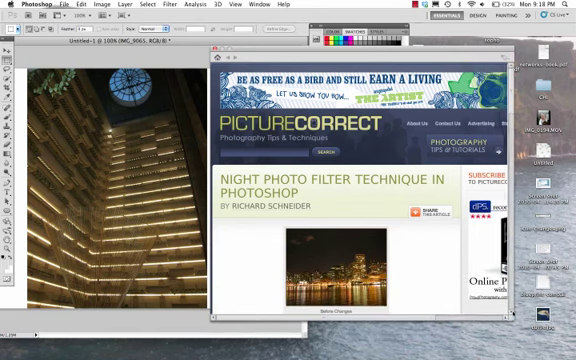
- Scroll the Night Photo Filter Technique article down to its Leave a Comment form
scroll(down, 3)
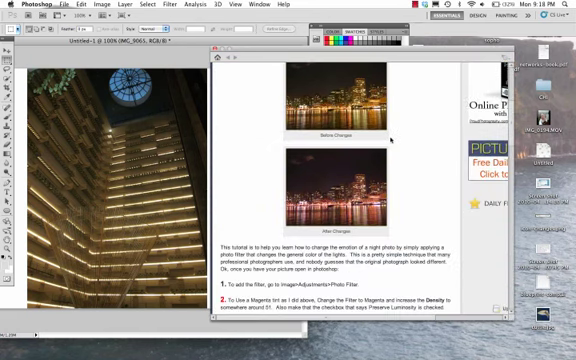
scroll(down, 3)
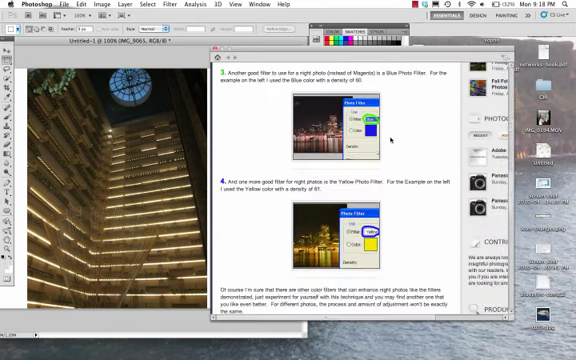
scroll(down, 3)
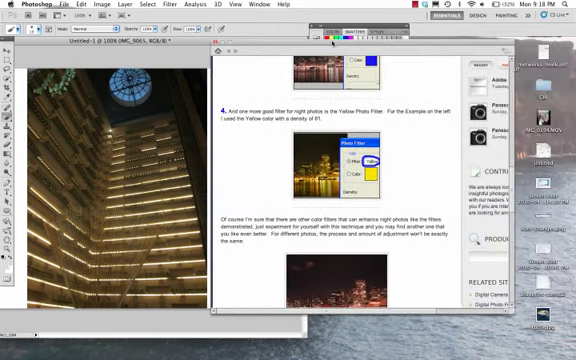
scroll(down, 3)
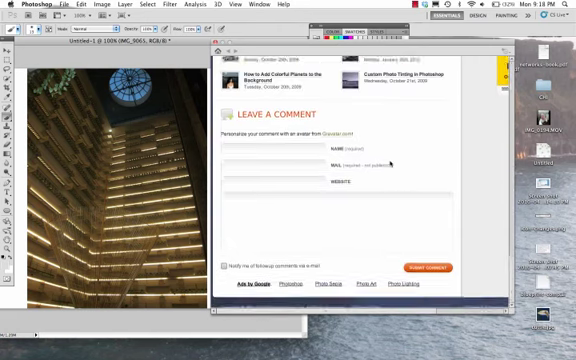